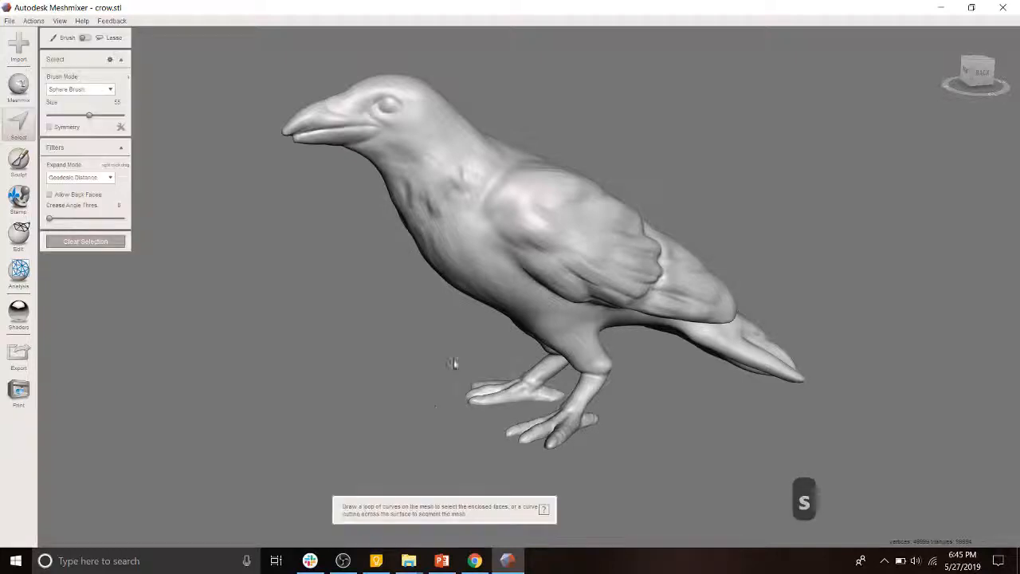
Begin painting a selection over the crow's legs and lower belly.
click(558, 415)
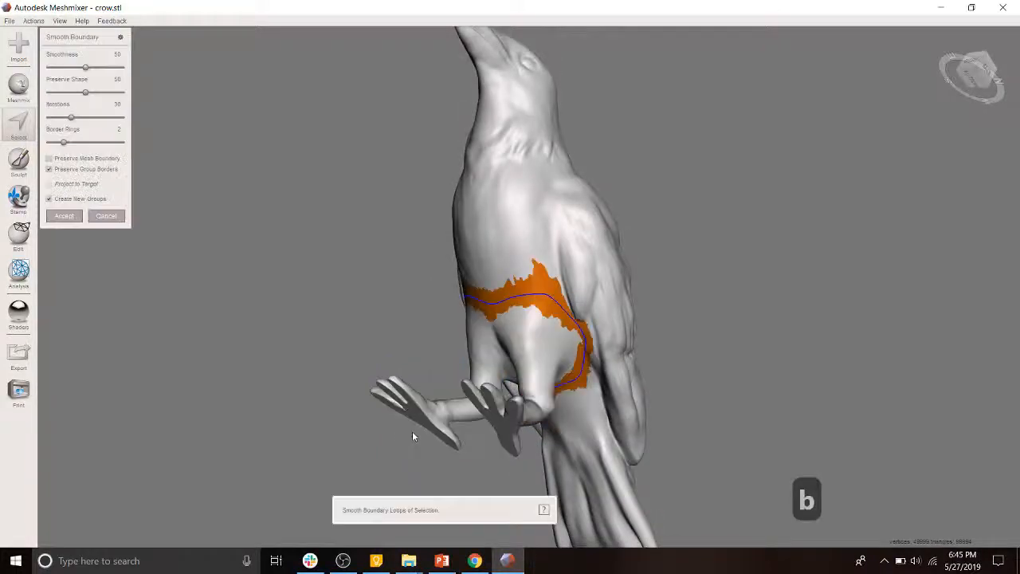
Smooth the selection border with higher smoothness and iterations, less shape preservation.
drag(85, 67, 107, 67)
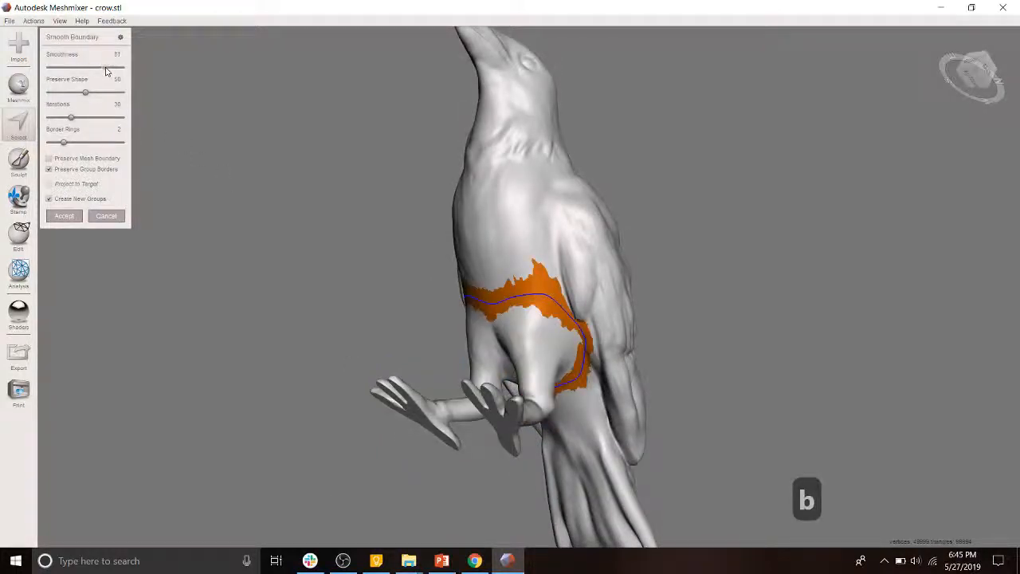
drag(83, 92, 109, 92)
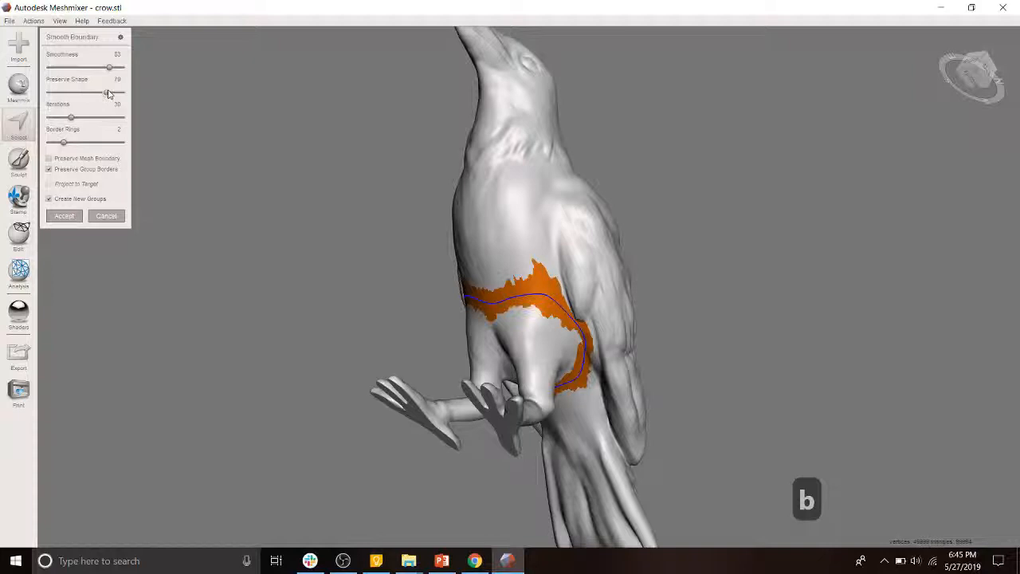
drag(110, 91, 62, 91)
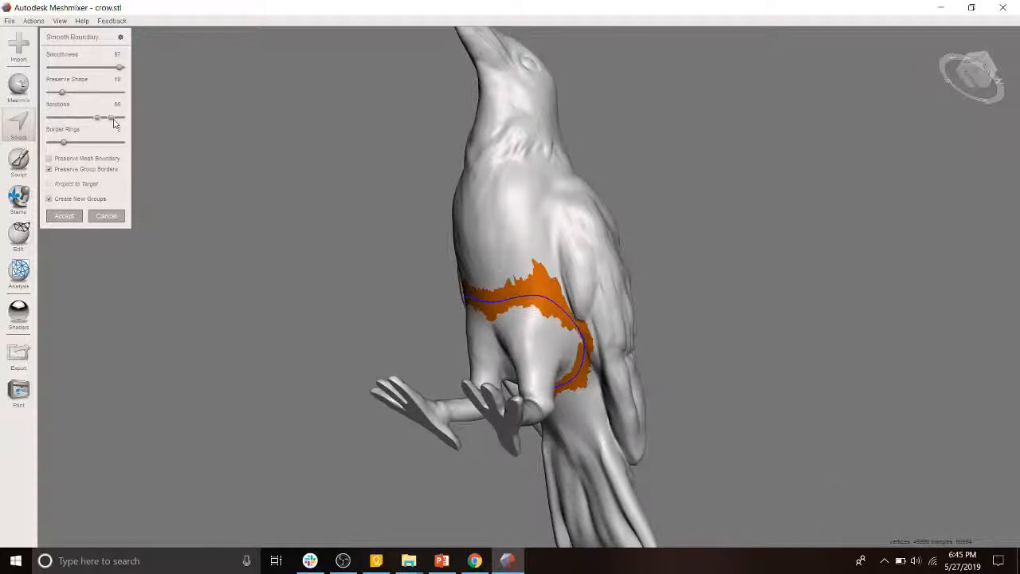
click(63, 215)
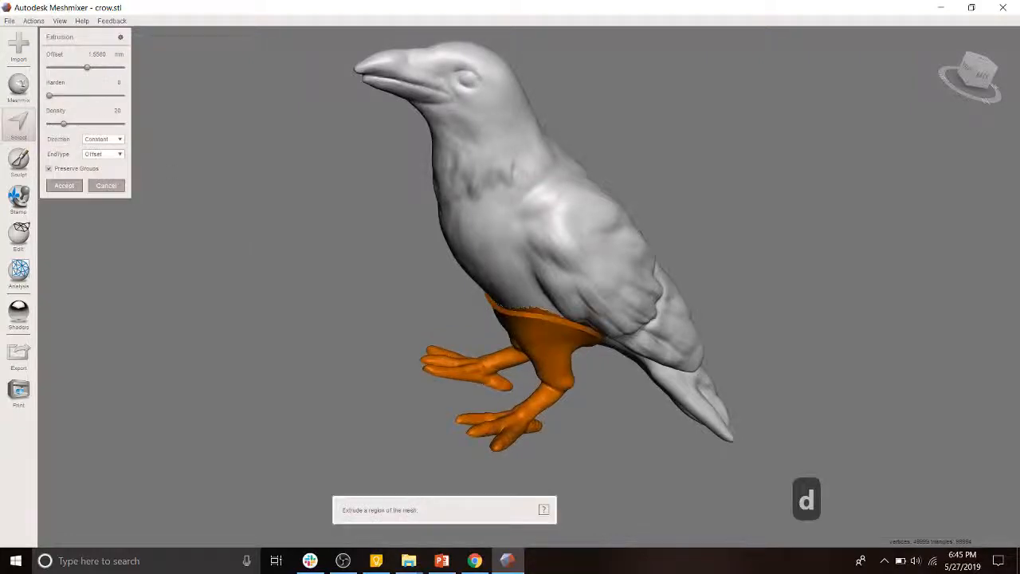
Extrude the leg region along surface normals, tuning the offset for leg thickness.
click(102, 139)
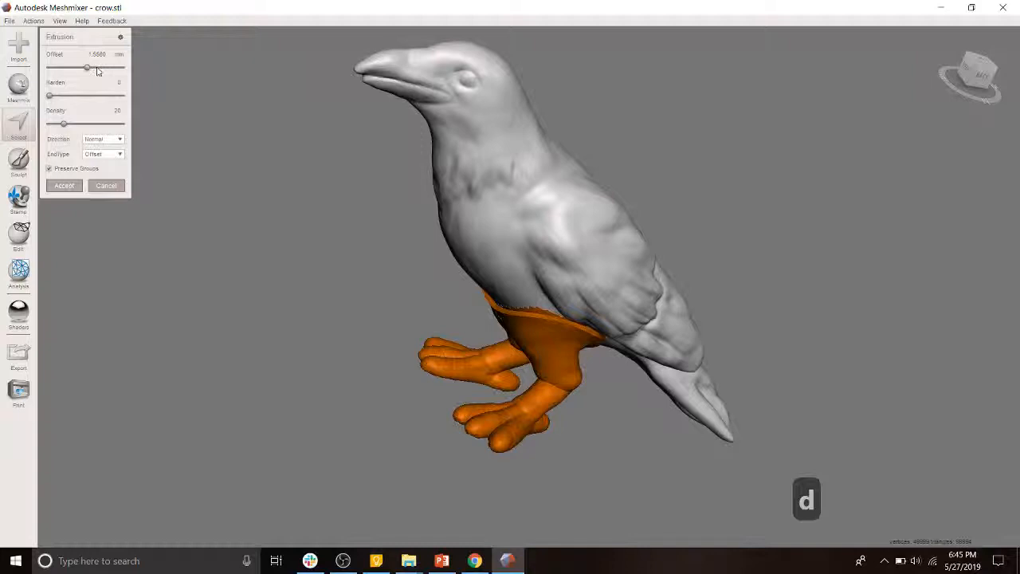
drag(88, 67, 71, 67)
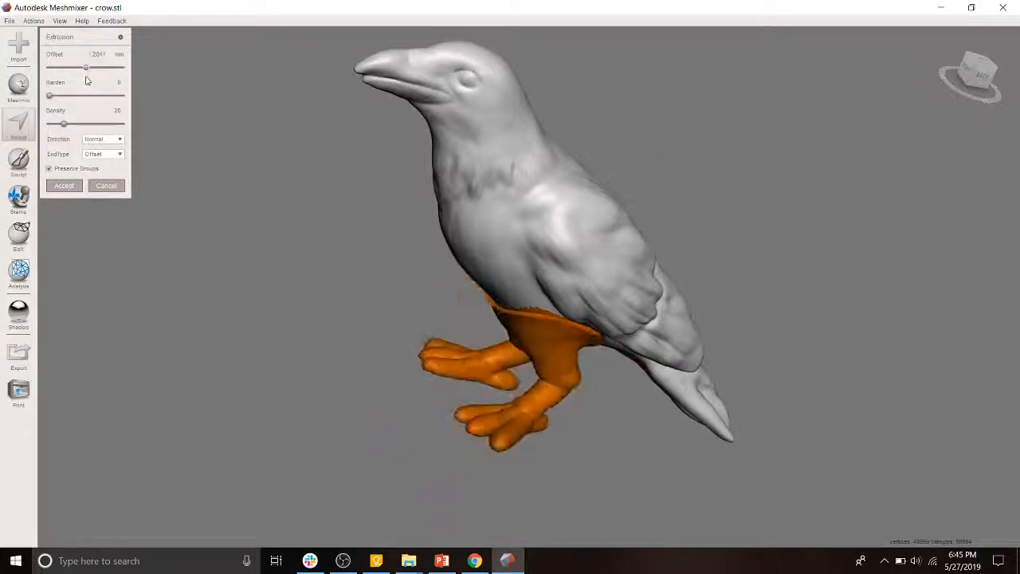
drag(86, 67, 75, 66)
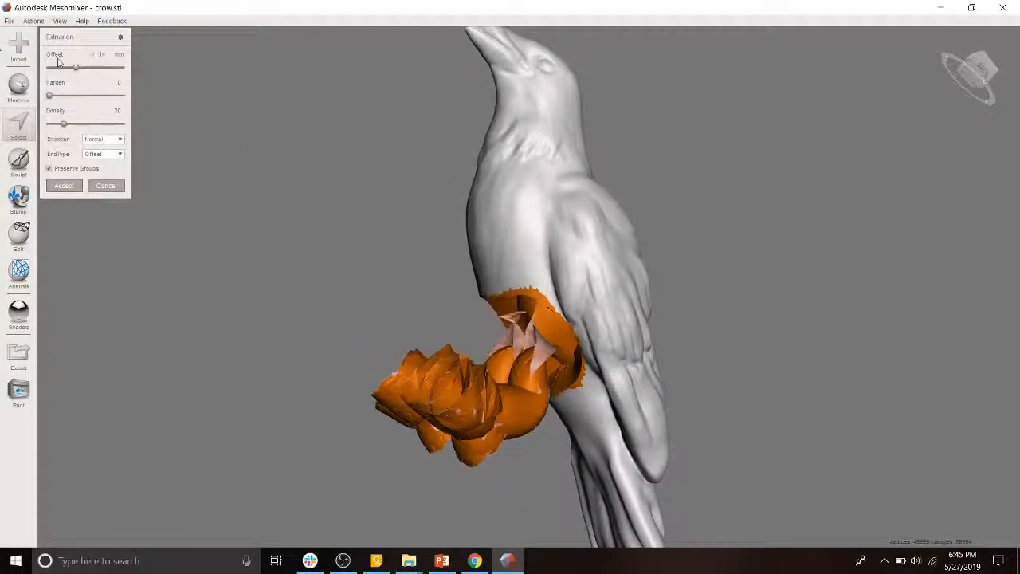
drag(76, 68, 84, 68)
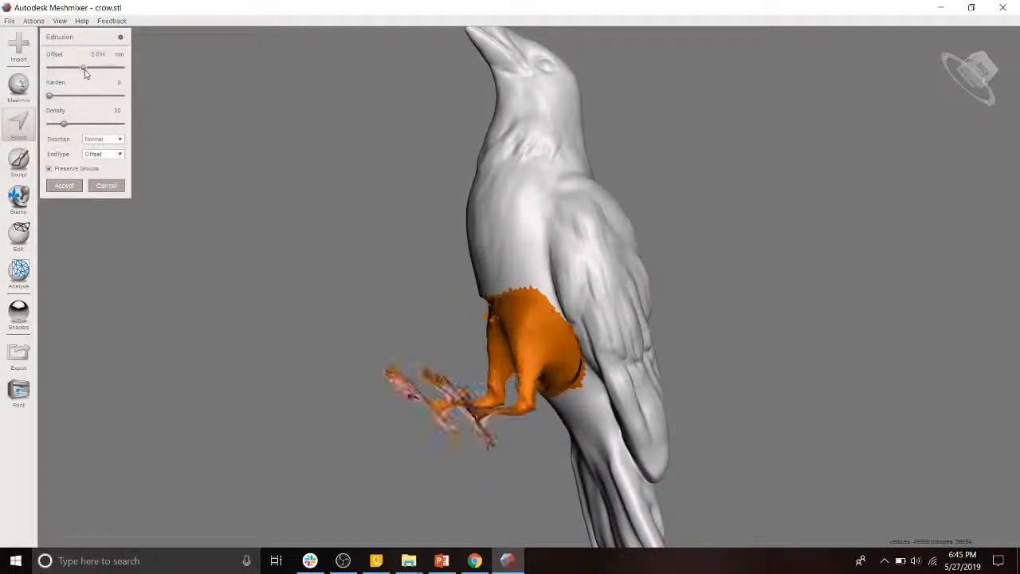
drag(83, 68, 88, 68)
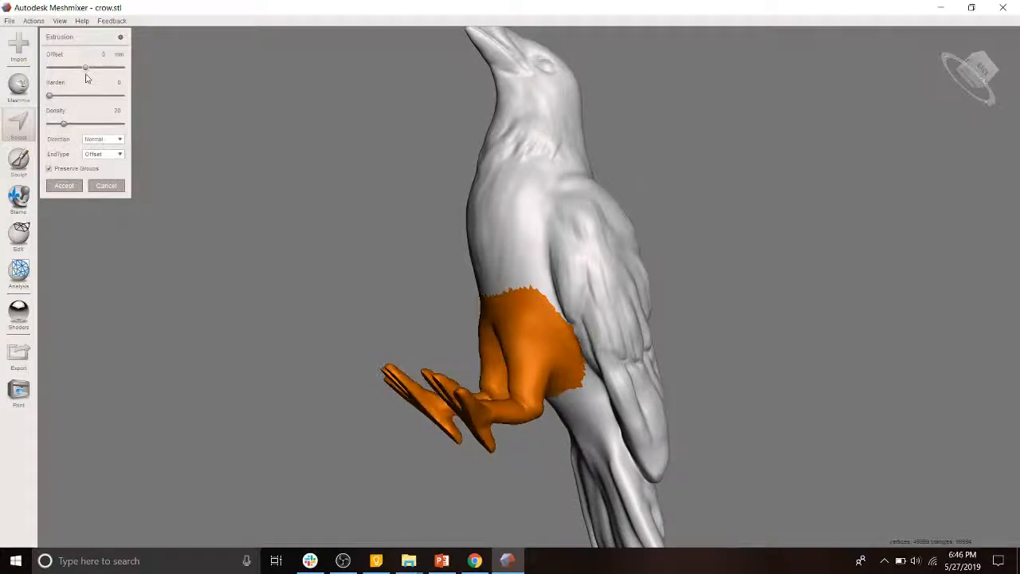
drag(80, 68, 87, 68)
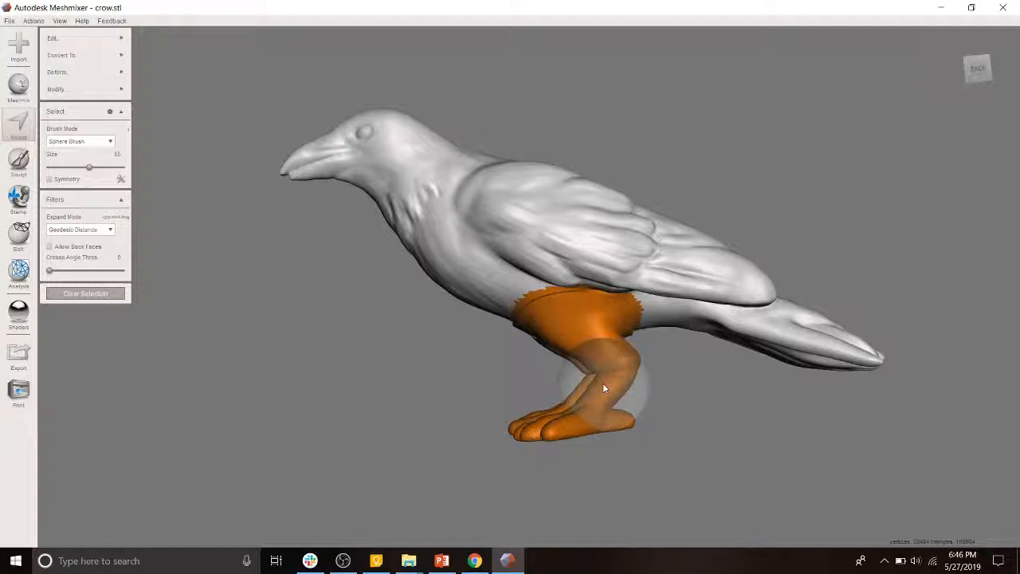
Open smoothing on the selected legs and lower belly with Ctrl+F.
key(f)
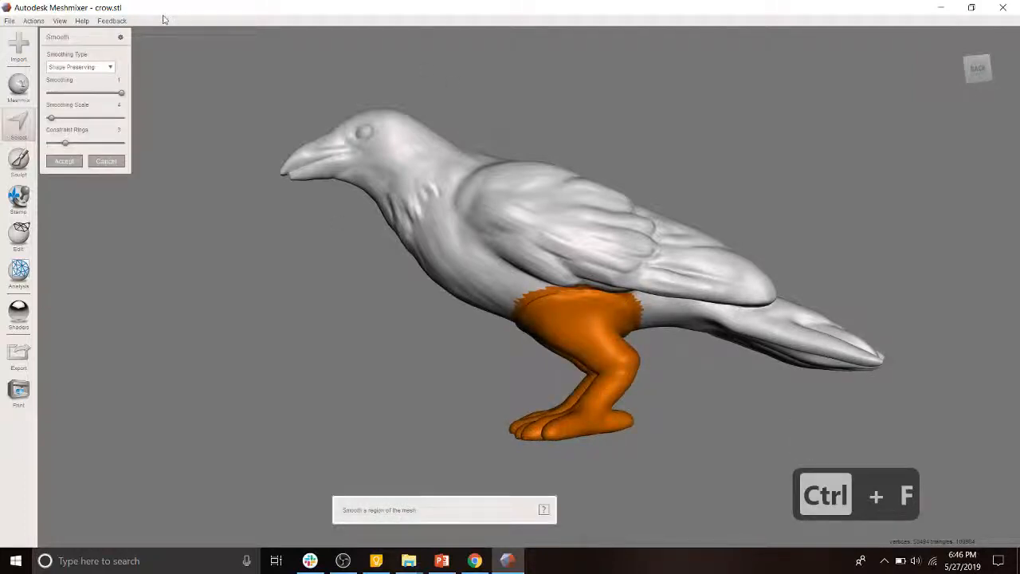
Keep Shape Preserving smoothing on the legs and inspect them from below.
click(80, 67)
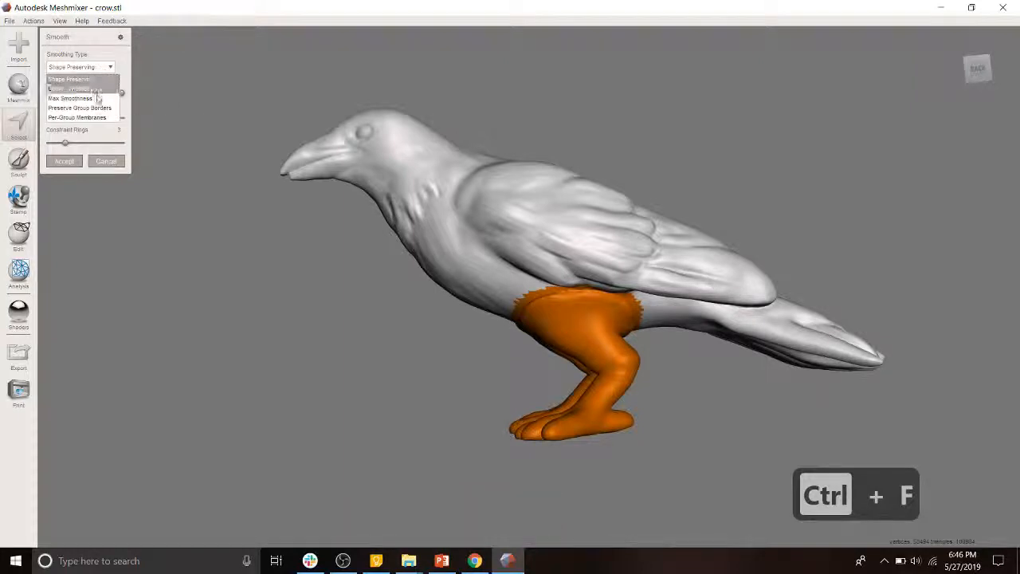
click(70, 98)
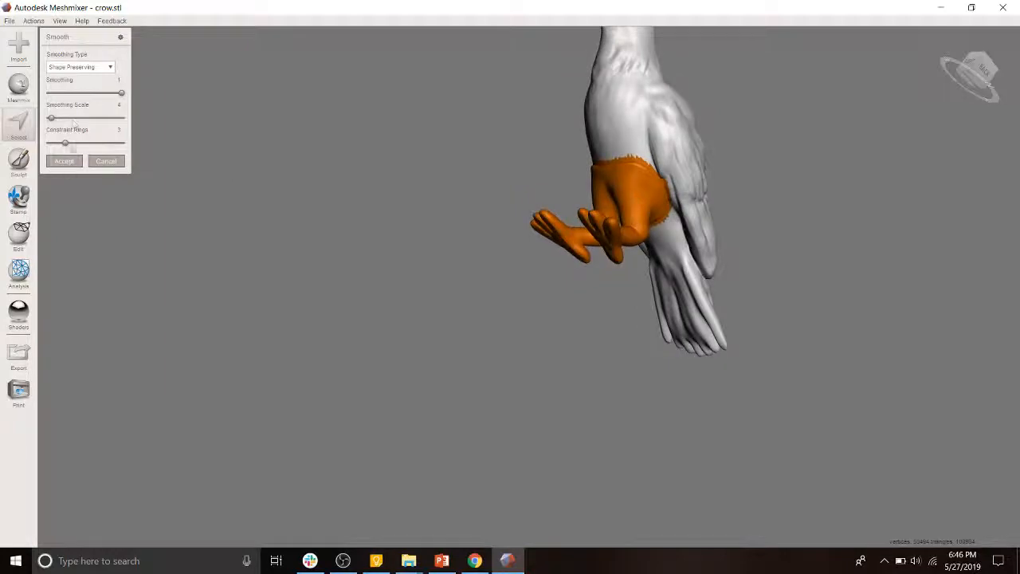
drag(51, 118, 80, 117)
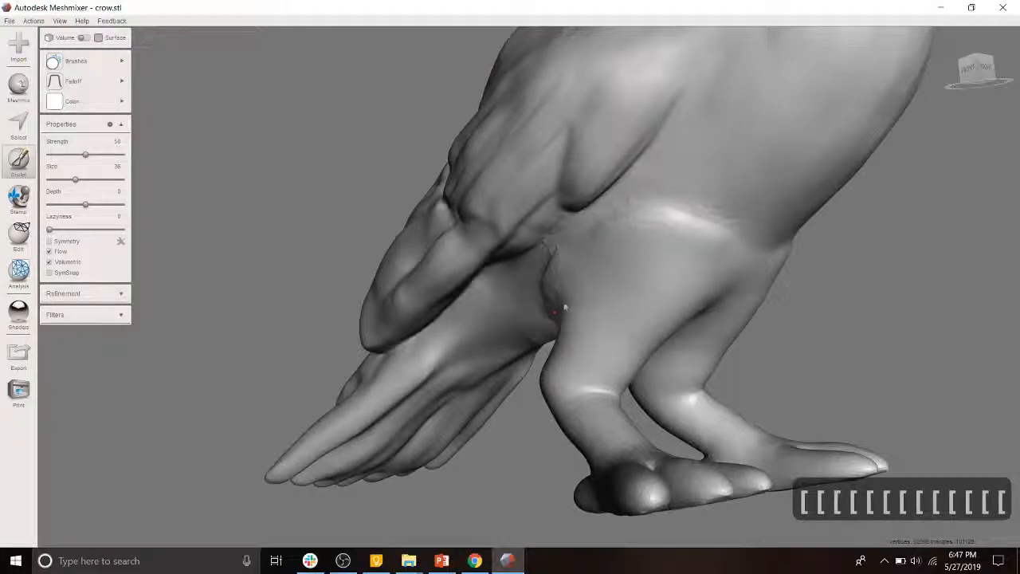
Raise the sculpt brush strength, toggling the wireframe on and off.
key(w)
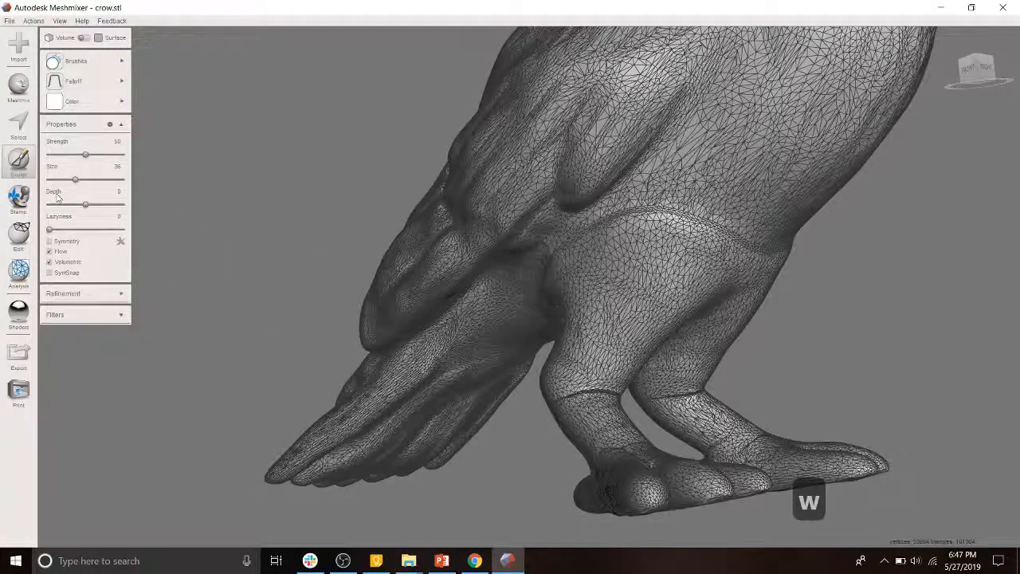
drag(85, 155, 100, 156)
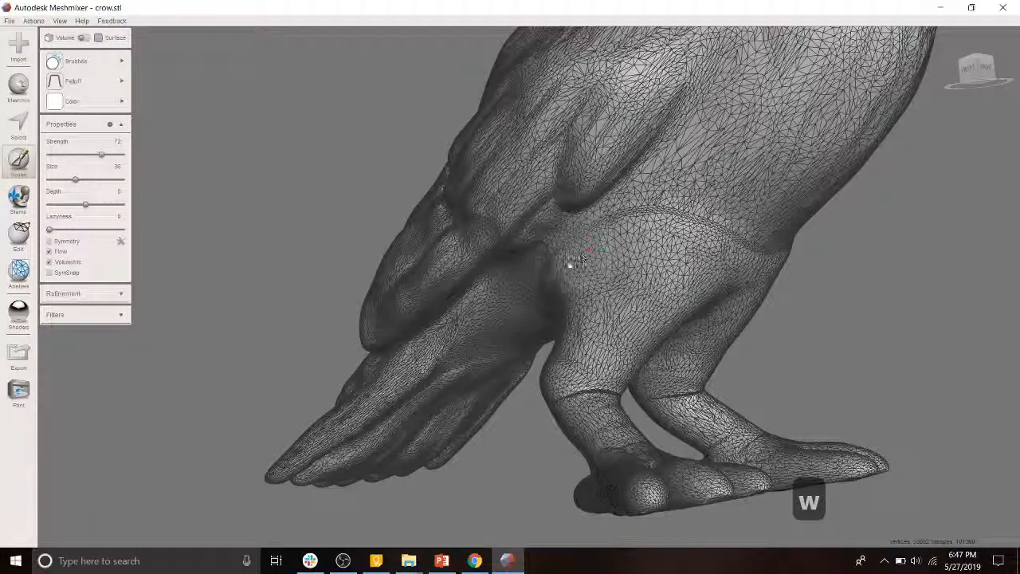
key(w)
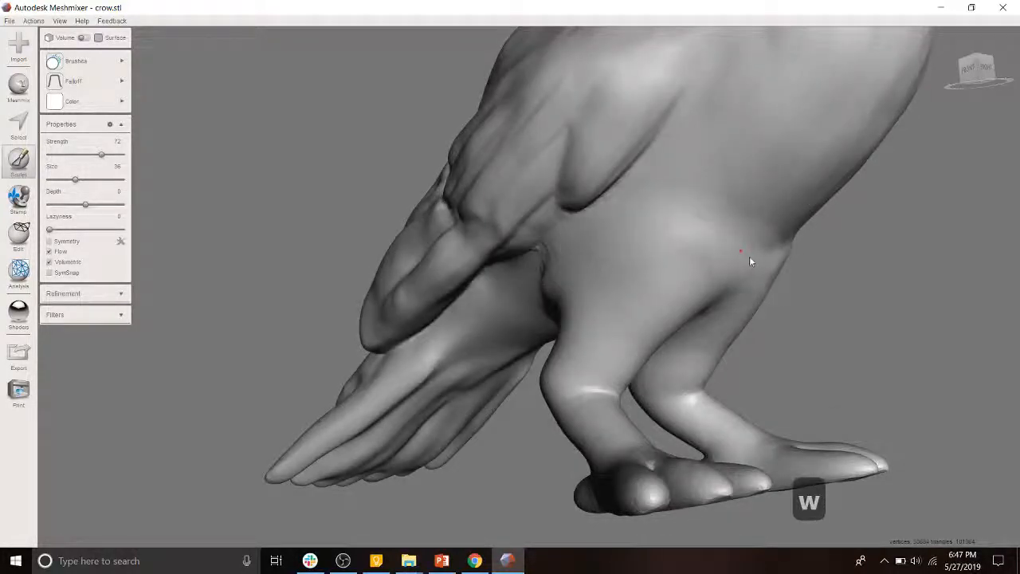
Brush smooth the leg-body creases under the belly and near the wing.
click(550, 289)
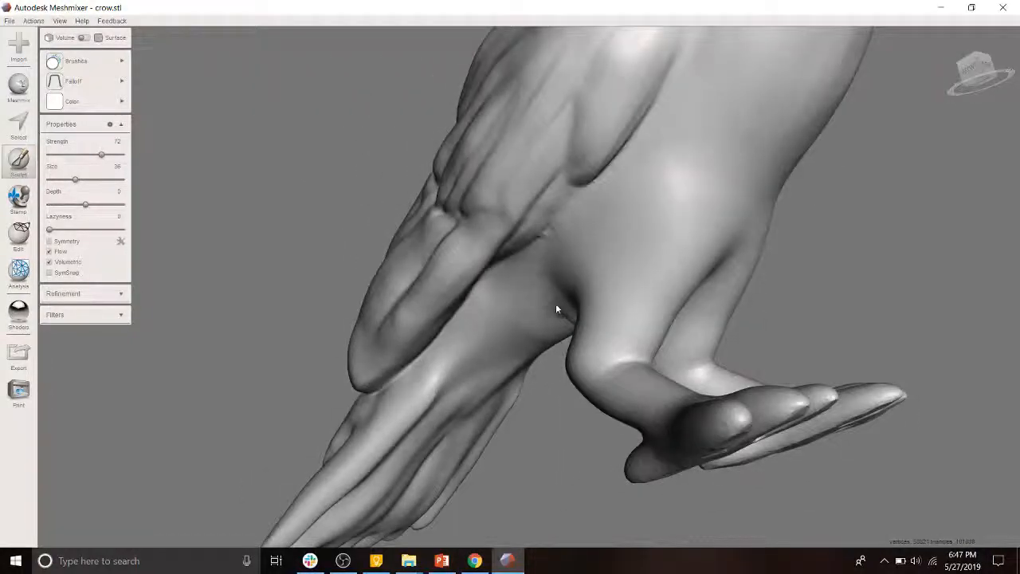
drag(557, 310, 600, 382)
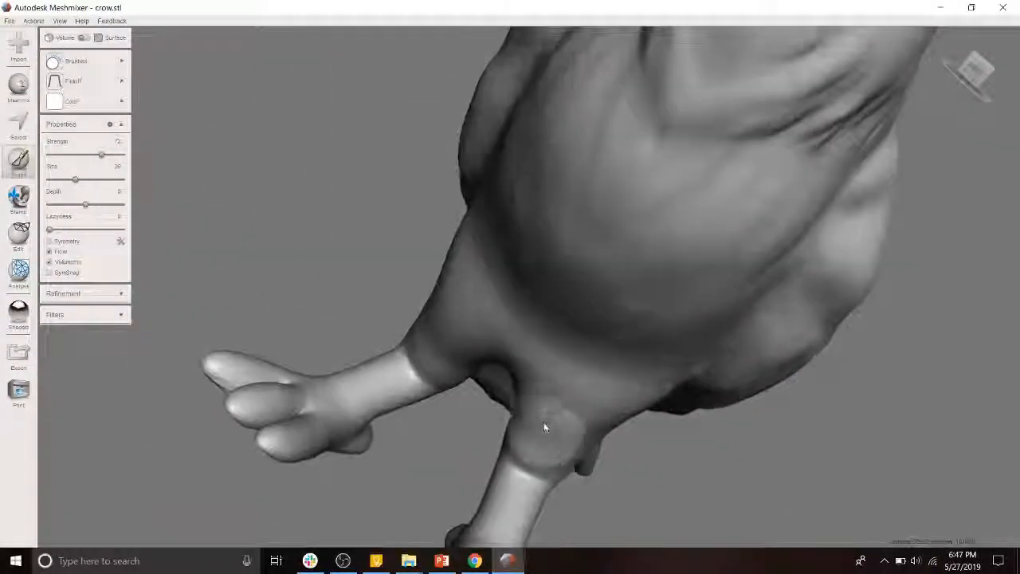
drag(546, 427, 536, 392)
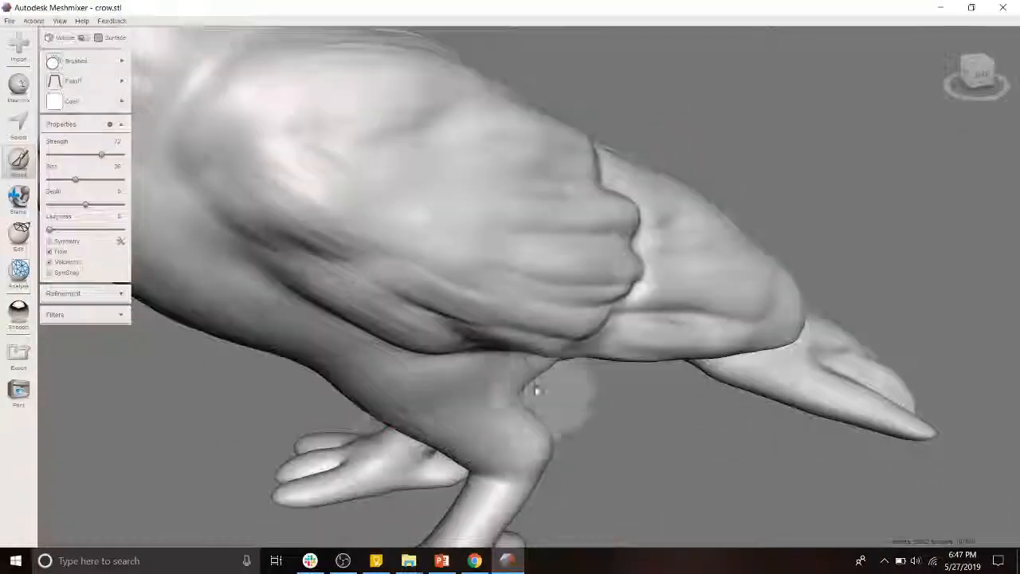
drag(535, 392, 519, 264)
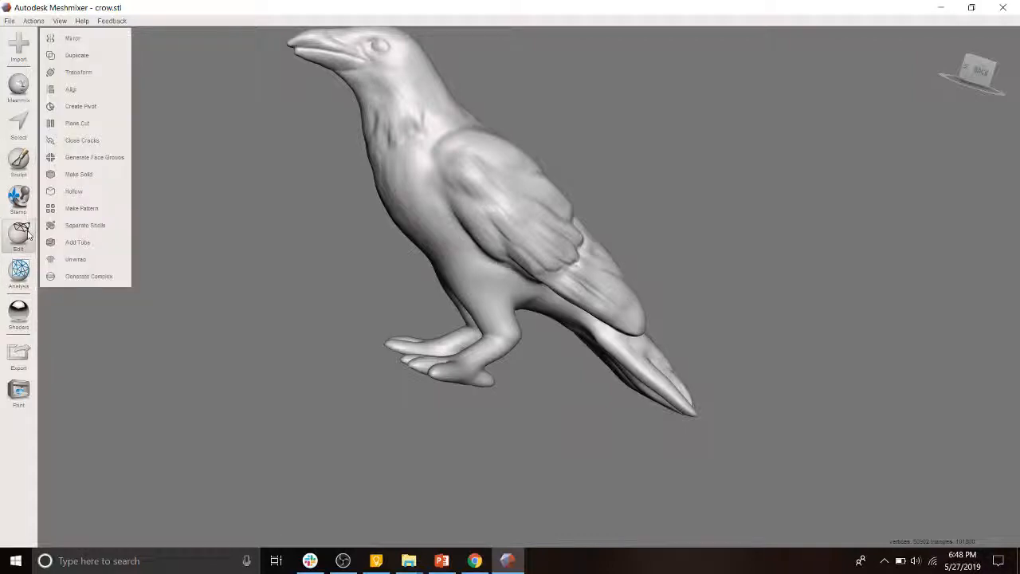
mouse_move(102, 125)
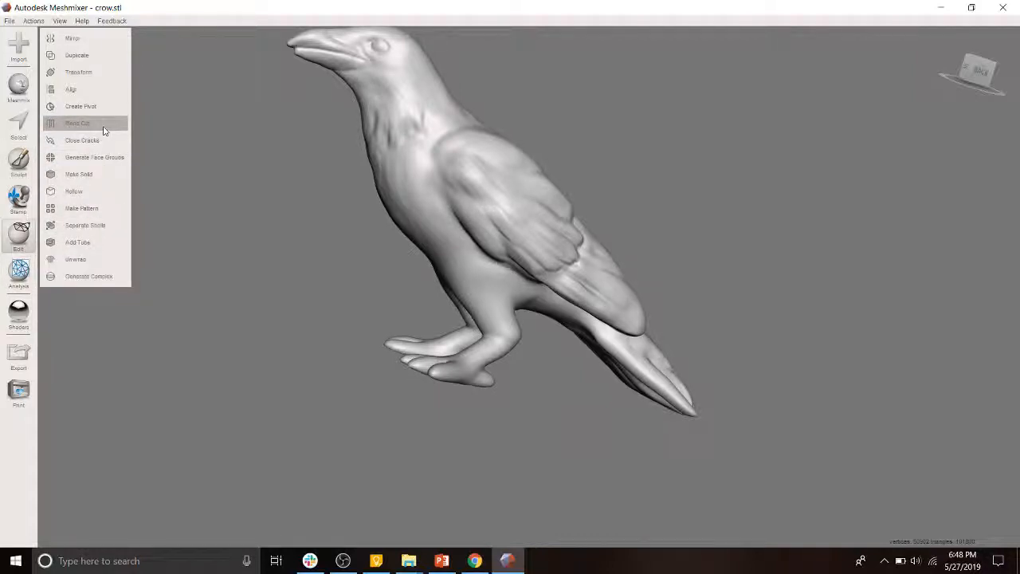
Position a trial plane cut under the feet, then cancel it.
click(78, 123)
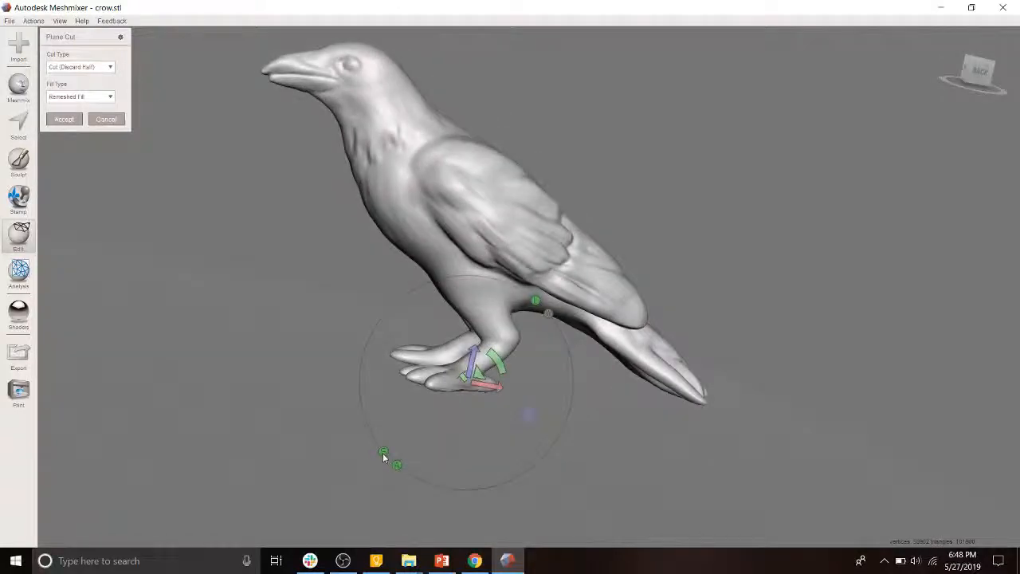
mouse_move(510, 336)
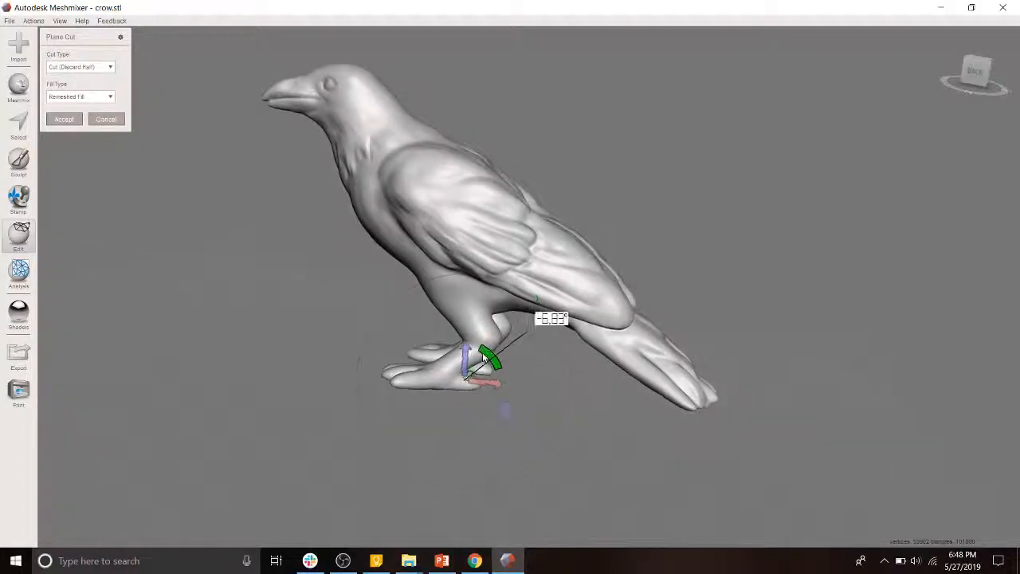
drag(490, 354, 494, 346)
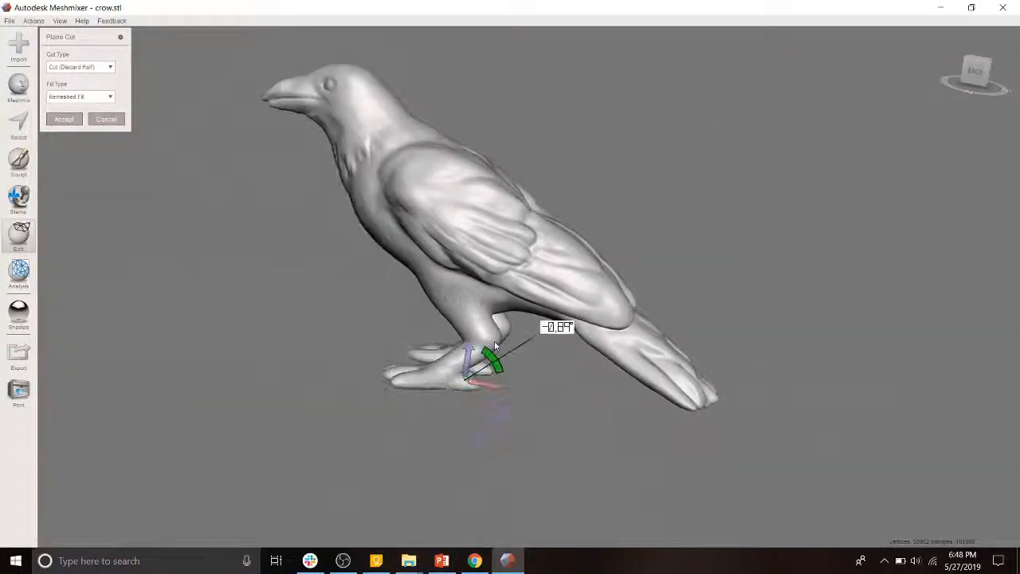
drag(494, 359, 506, 367)
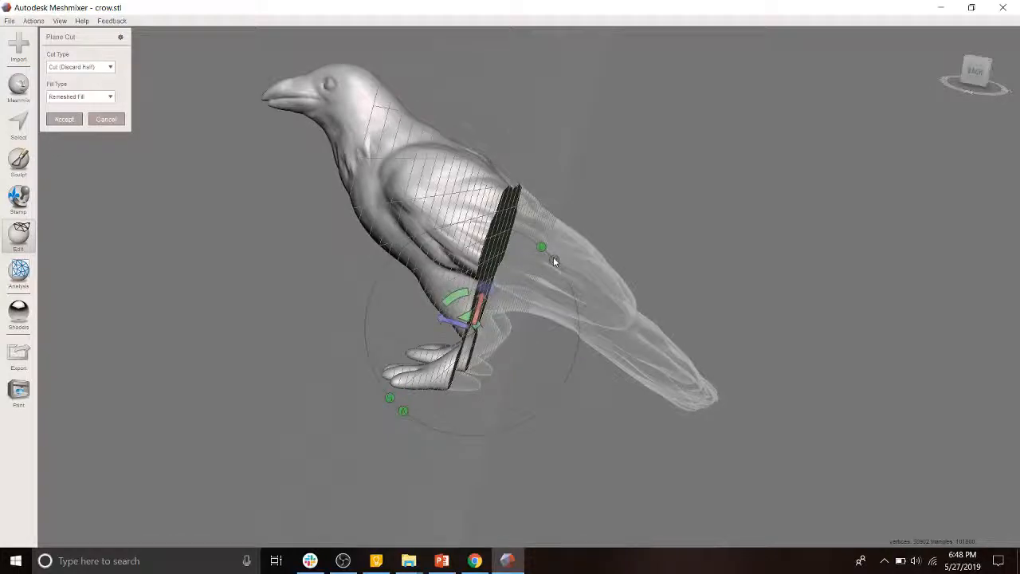
drag(542, 247, 485, 299)
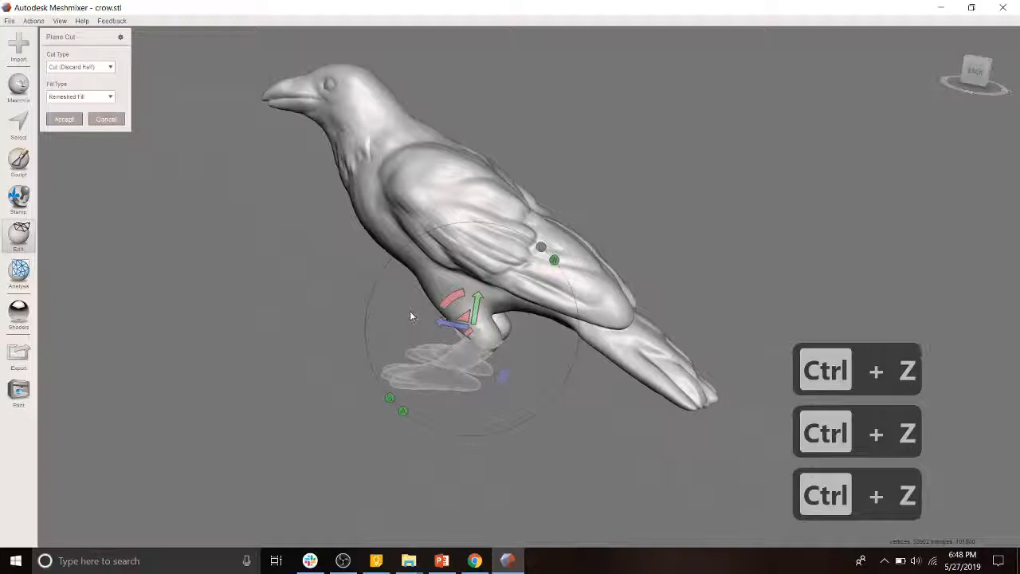
key(escape)
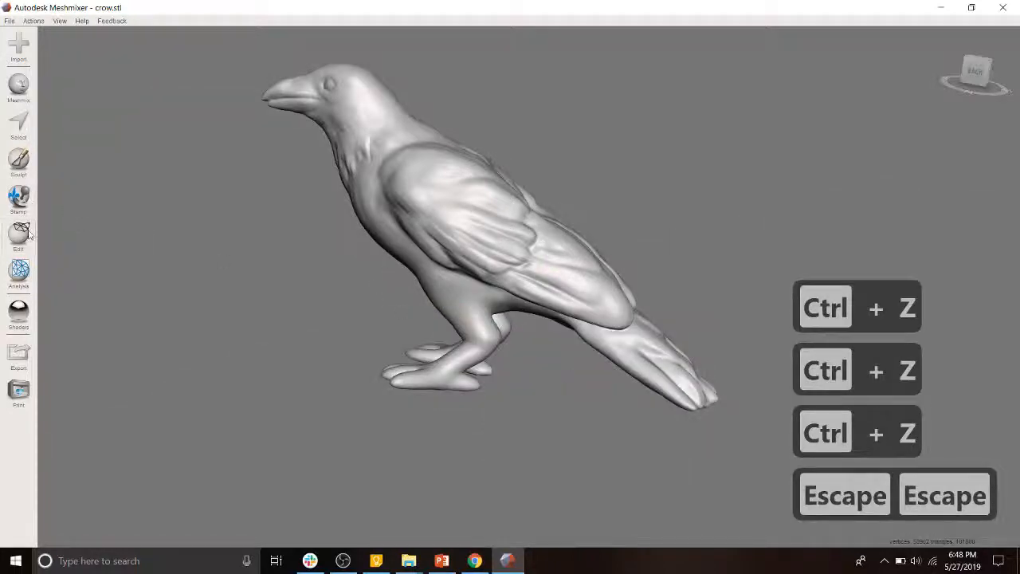
click(18, 235)
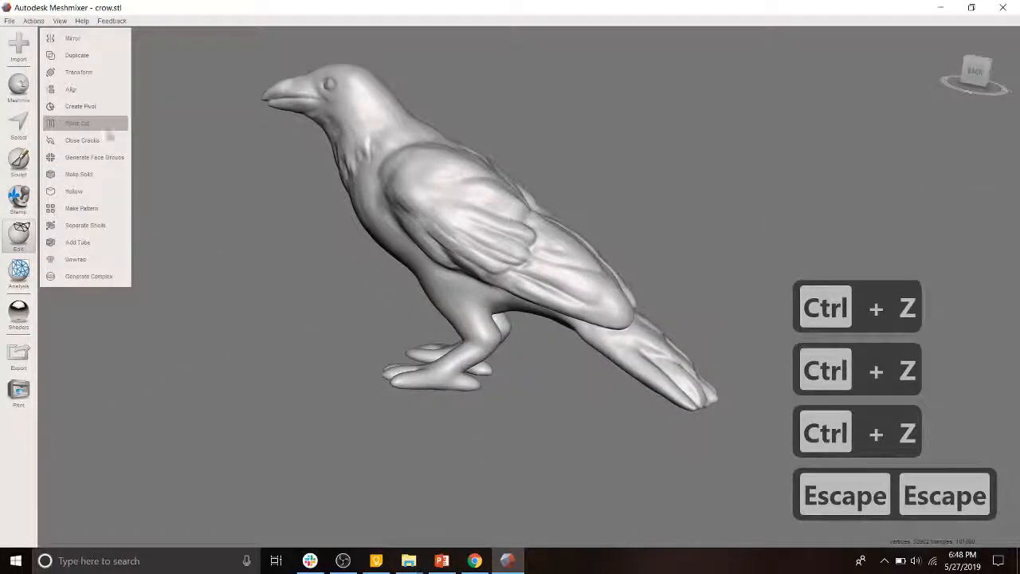
click(77, 123)
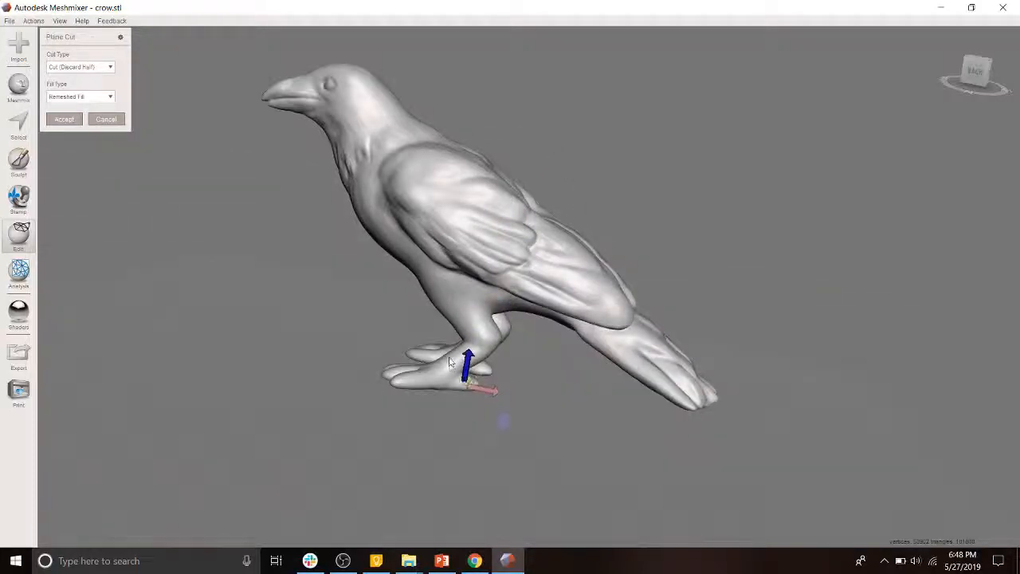
drag(450, 363, 498, 253)
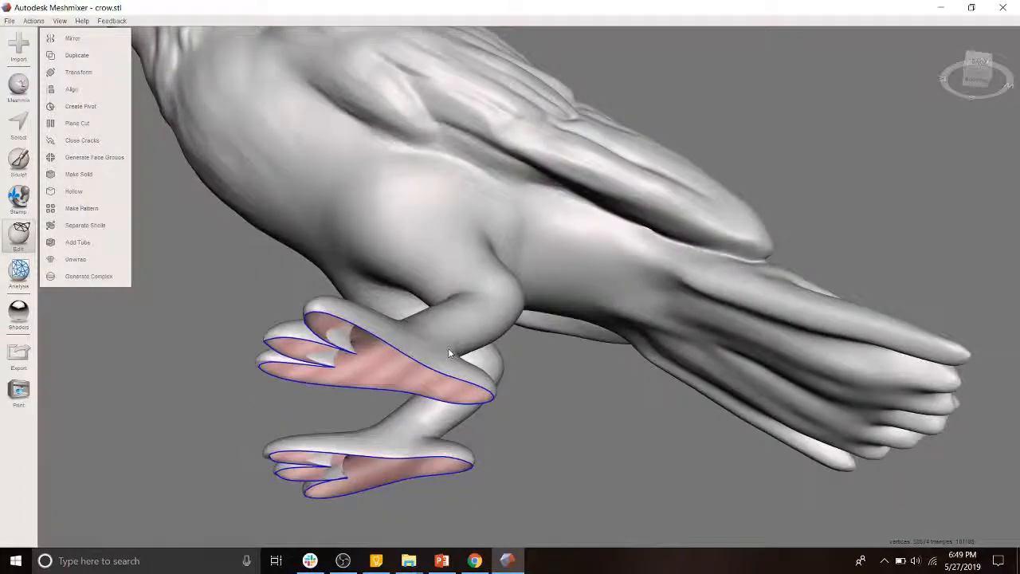
click(77, 123)
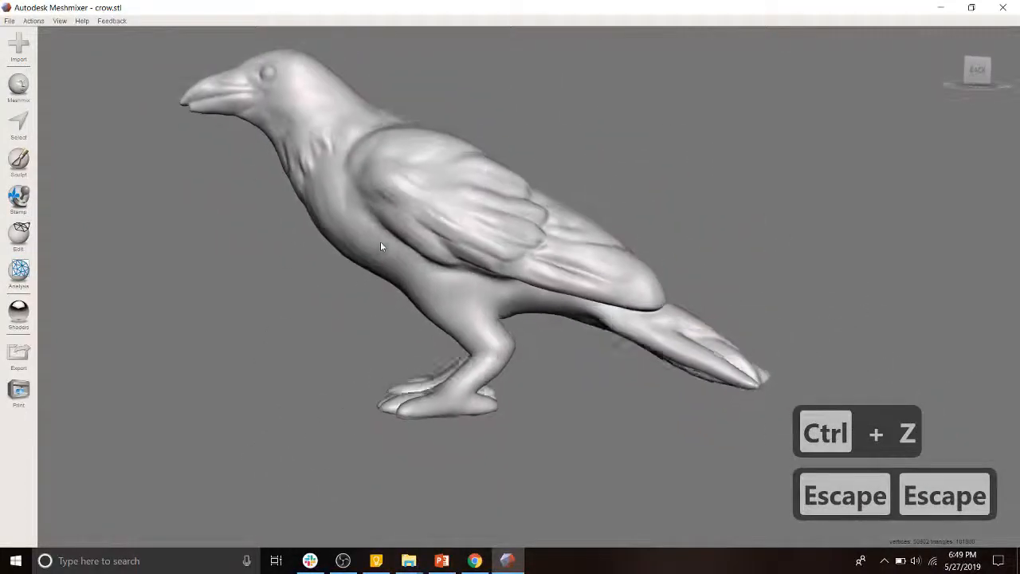
Glance at the Analysis tools, then bring up the Edit operations list.
click(18, 276)
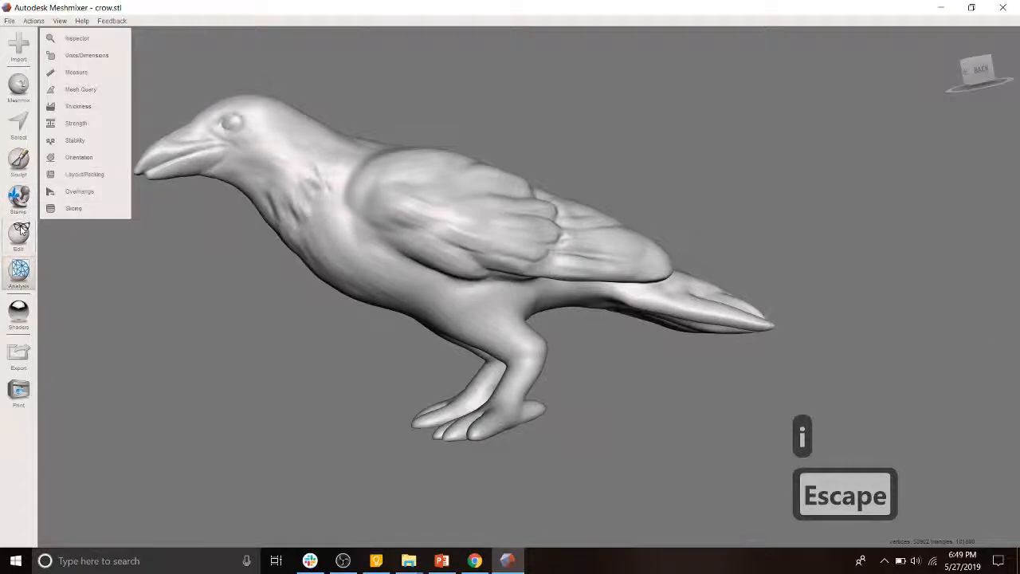
click(18, 236)
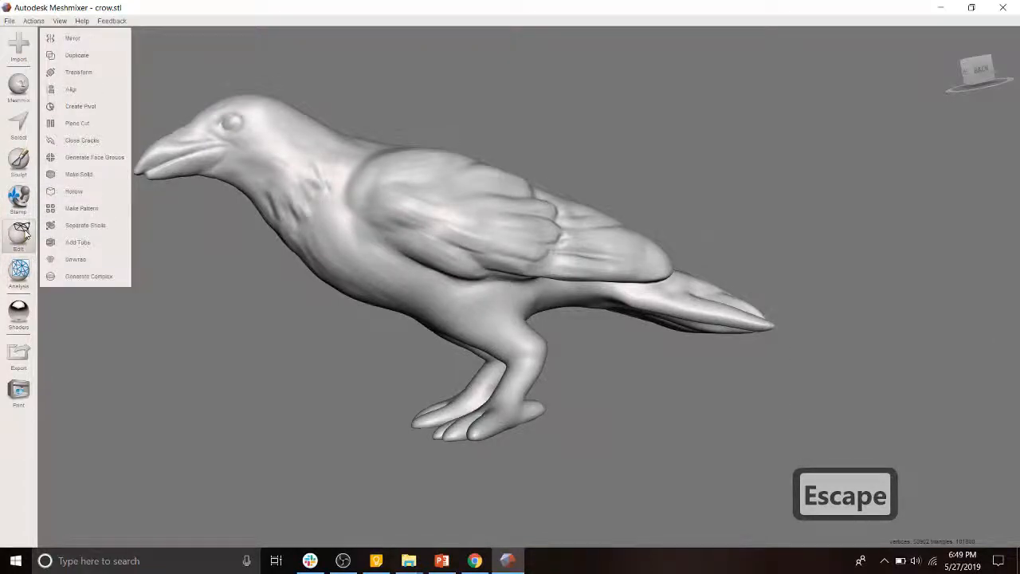
Preview Make Solid on the crow as Accurate and open the Solid Type list.
click(79, 174)
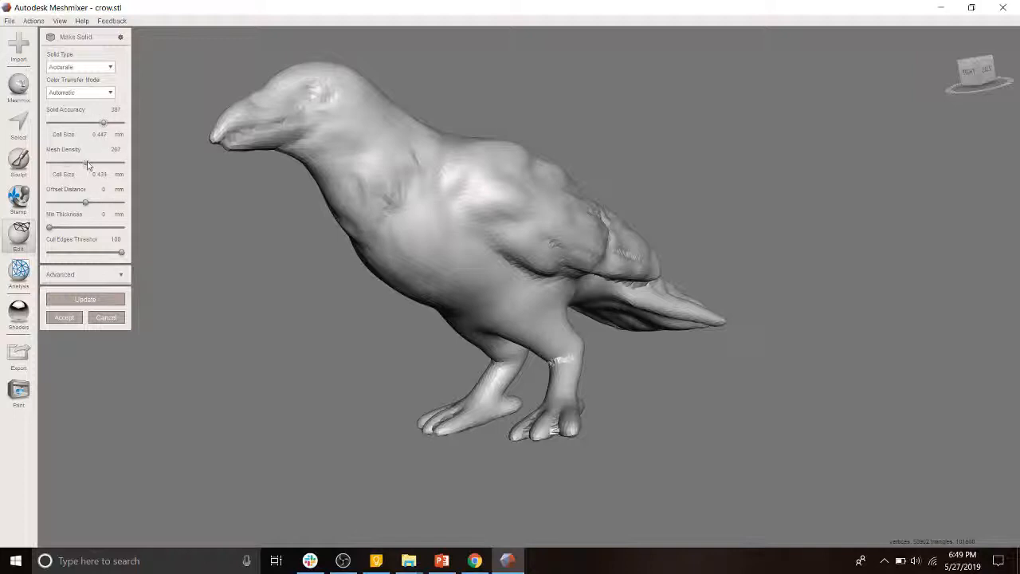
click(85, 299)
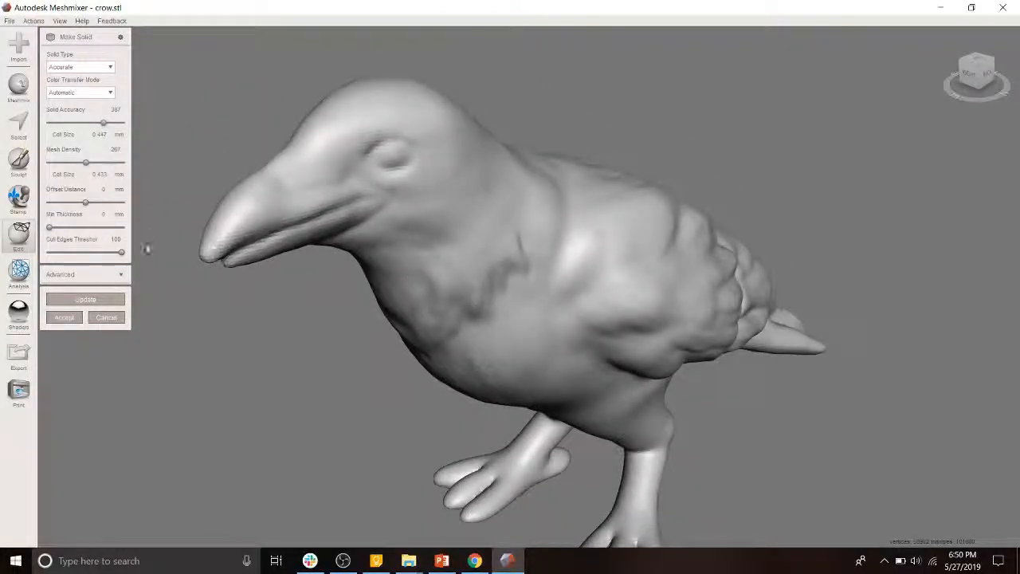
click(80, 67)
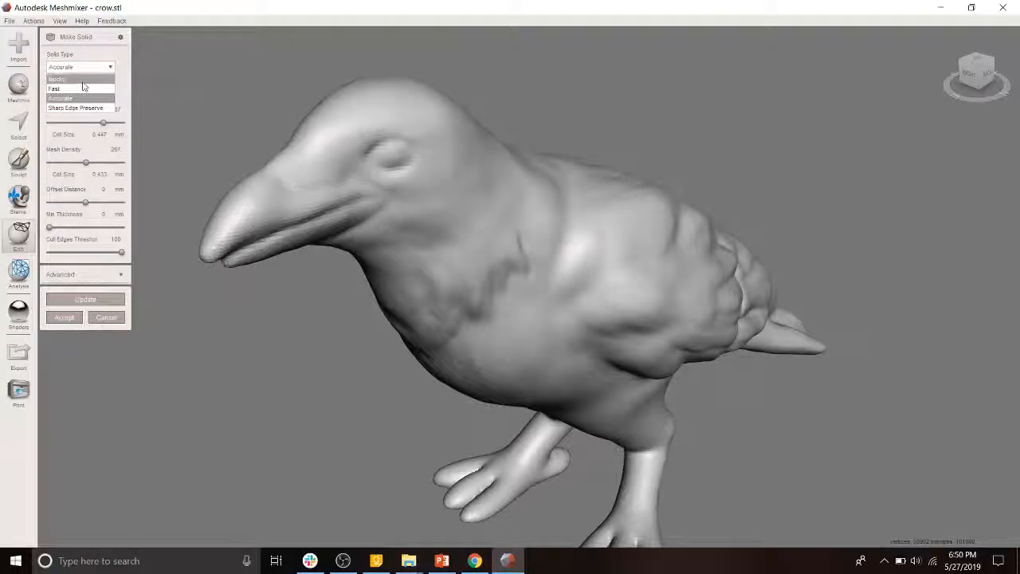
Preview a Blocky solid at accuracy 110, then reopen the Solid Type choices.
click(85, 299)
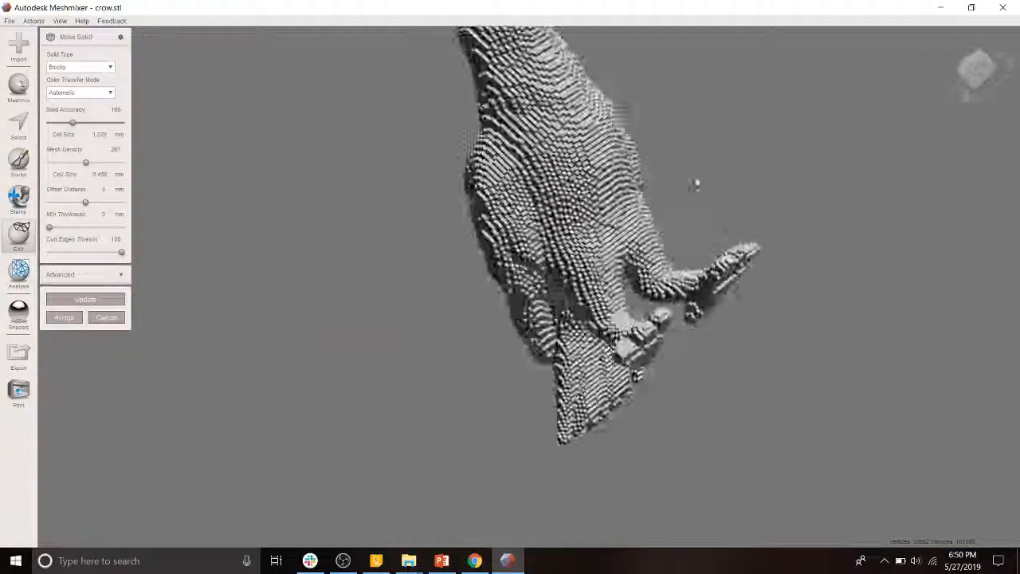
drag(73, 123, 52, 123)
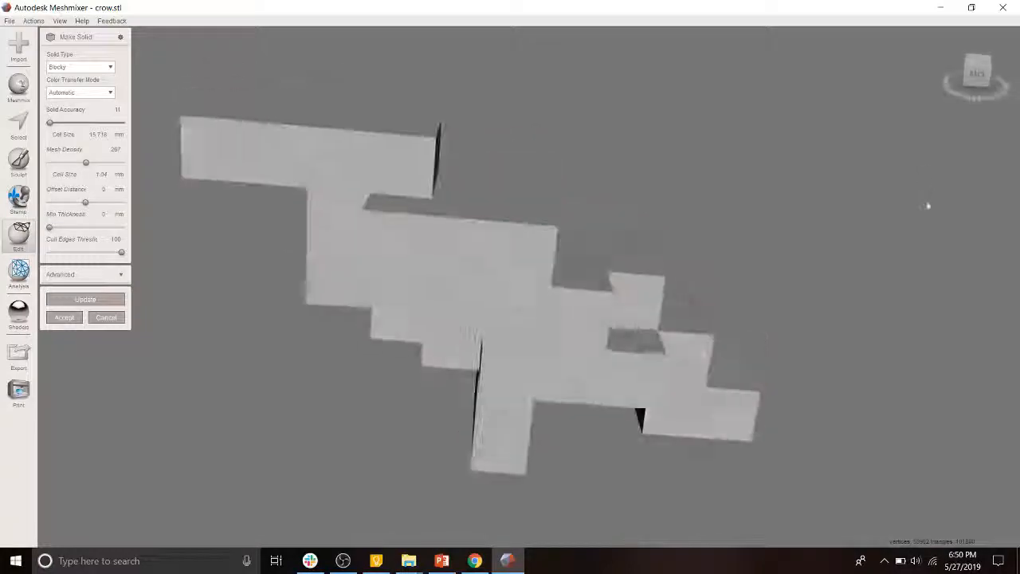
click(85, 298)
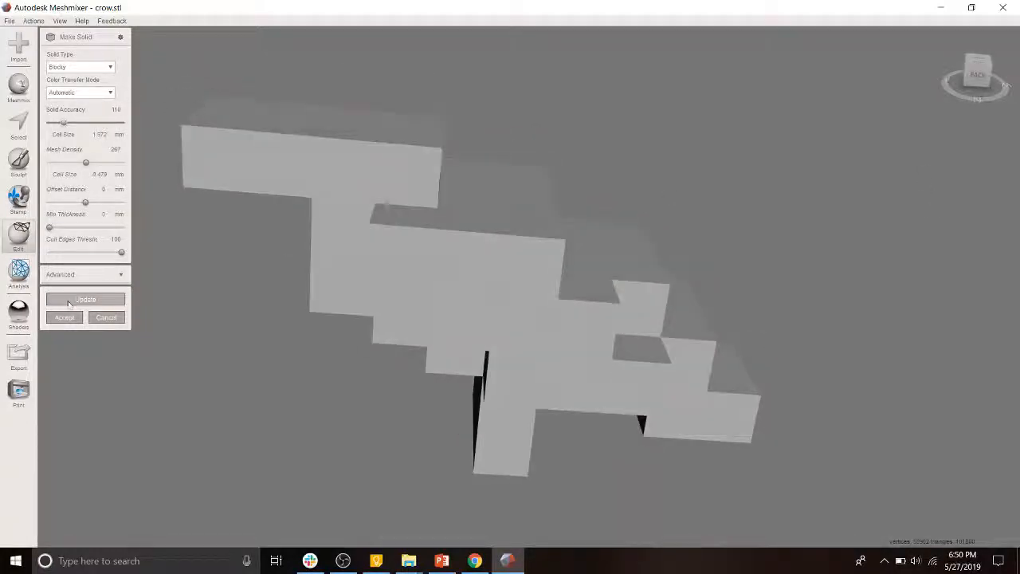
click(85, 299)
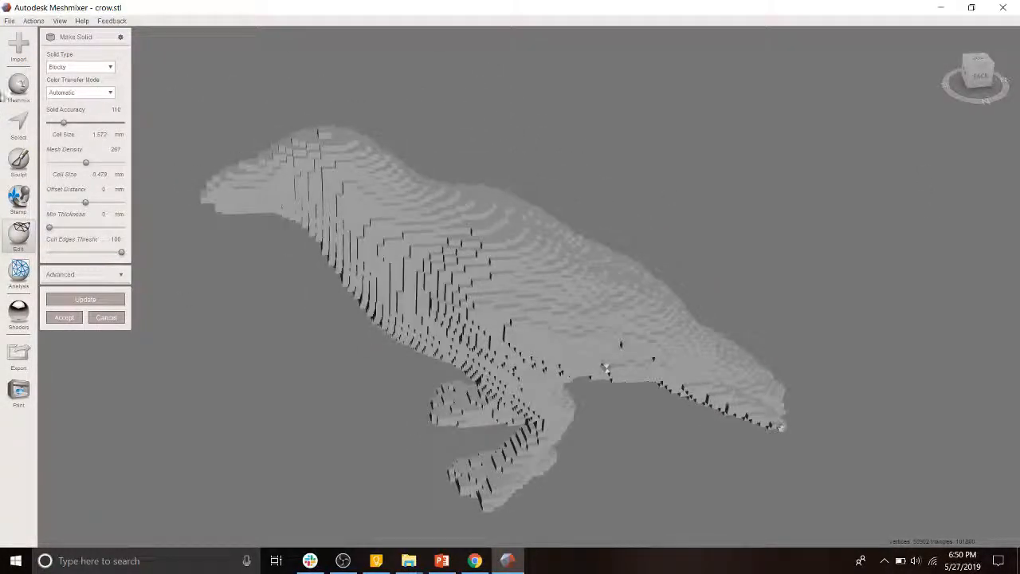
click(79, 66)
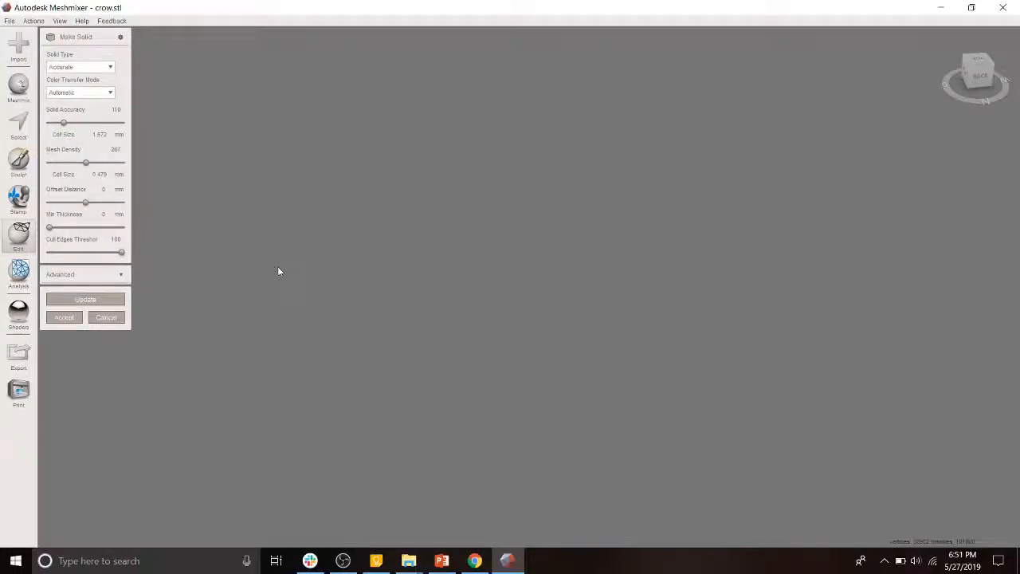
Raise Make Solid accuracy to 520, update the preview, and accept the crow solid.
click(84, 299)
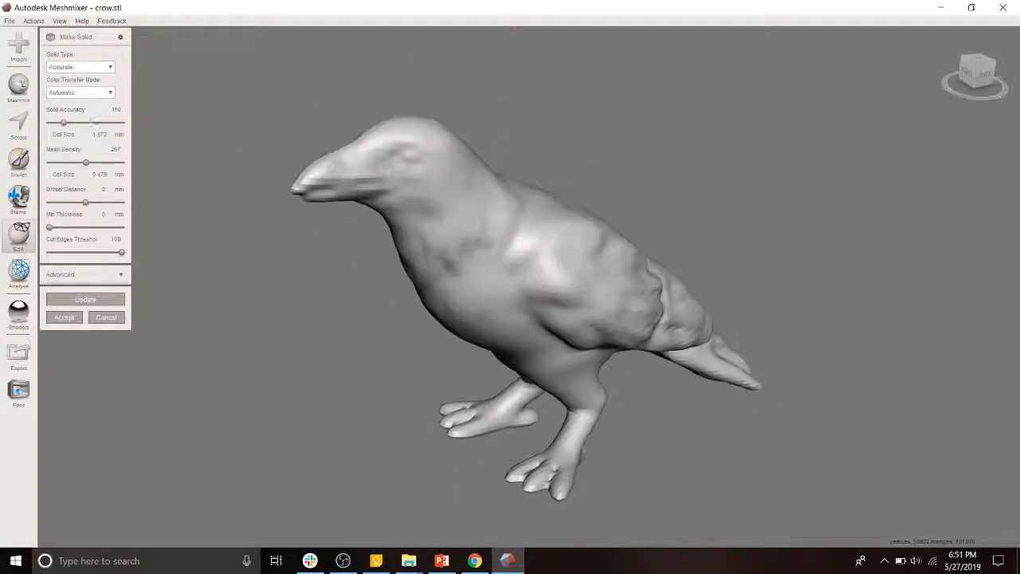
drag(94, 123, 120, 124)
text(520)
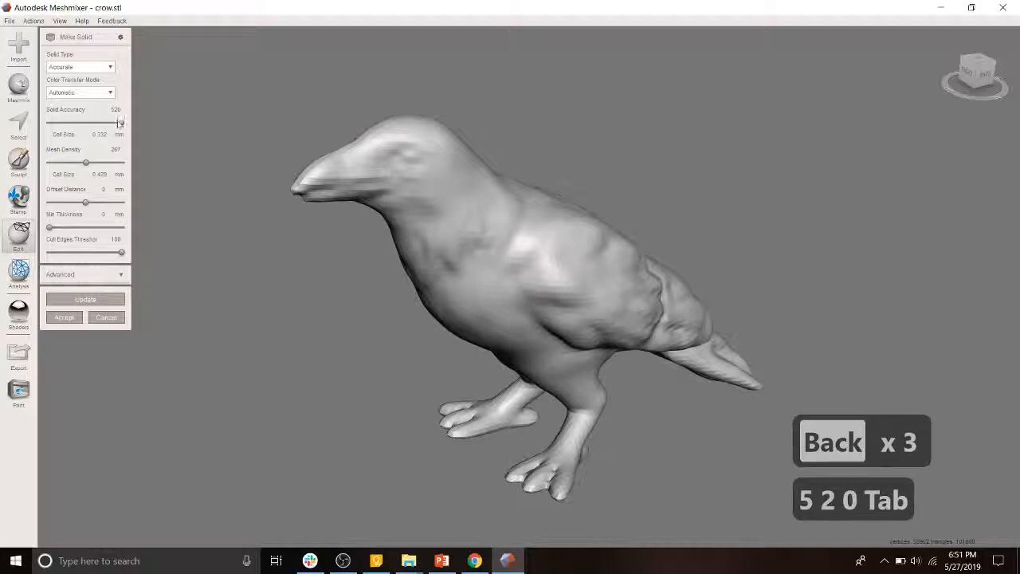
click(85, 299)
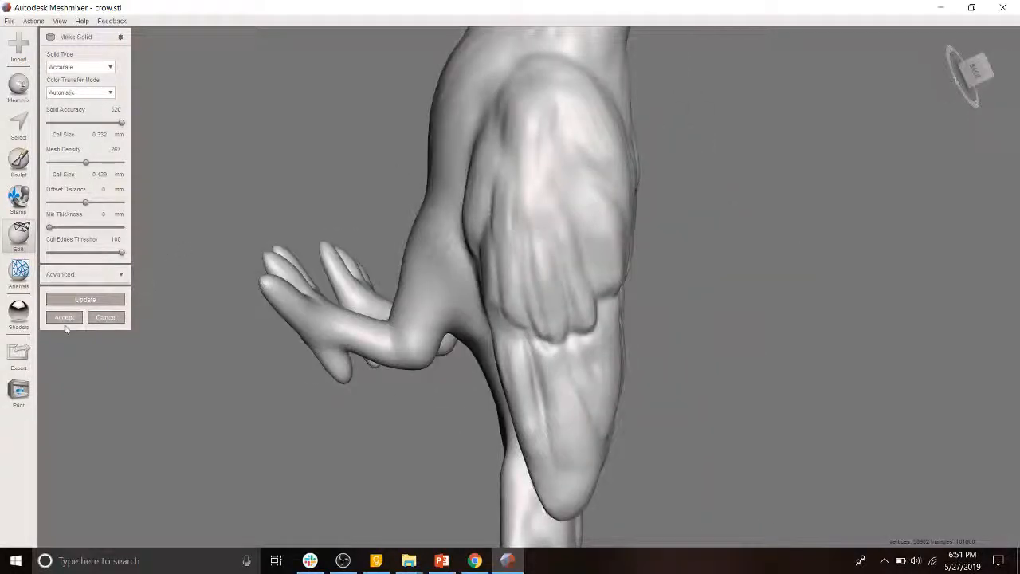
click(64, 317)
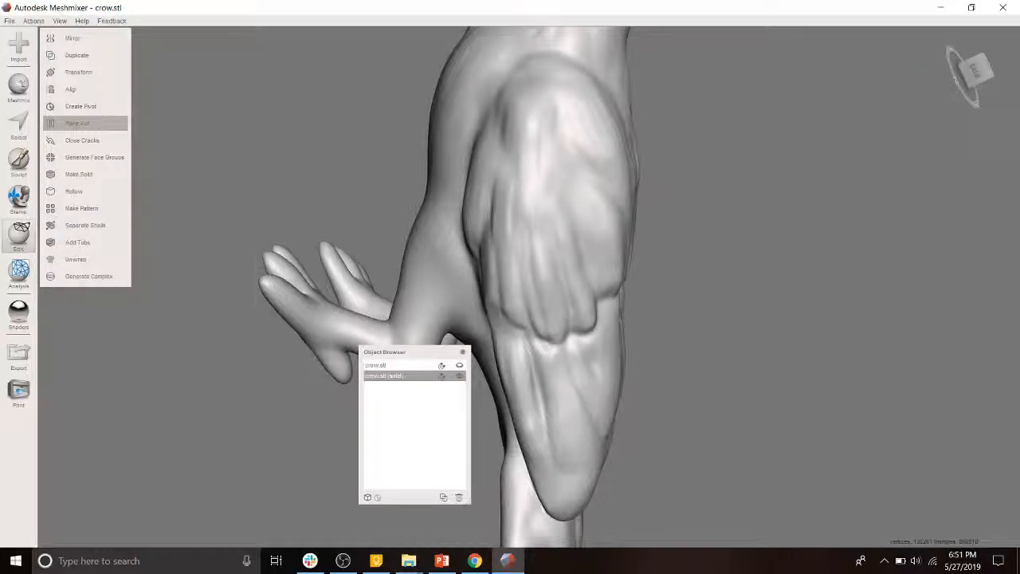
Plane-cut the solid crow under its feet and orbit to check both flat soles.
click(78, 123)
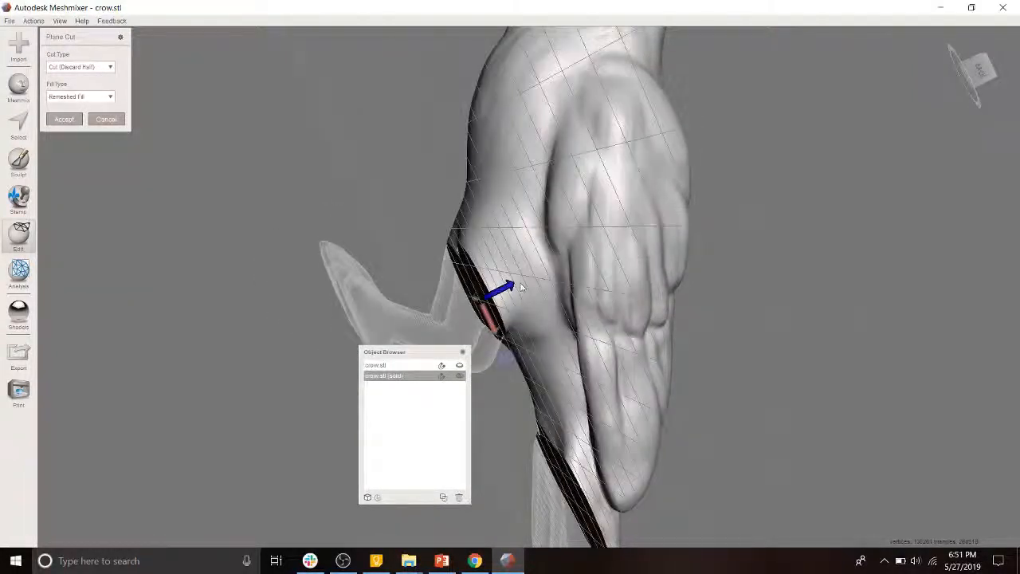
drag(502, 287, 415, 331)
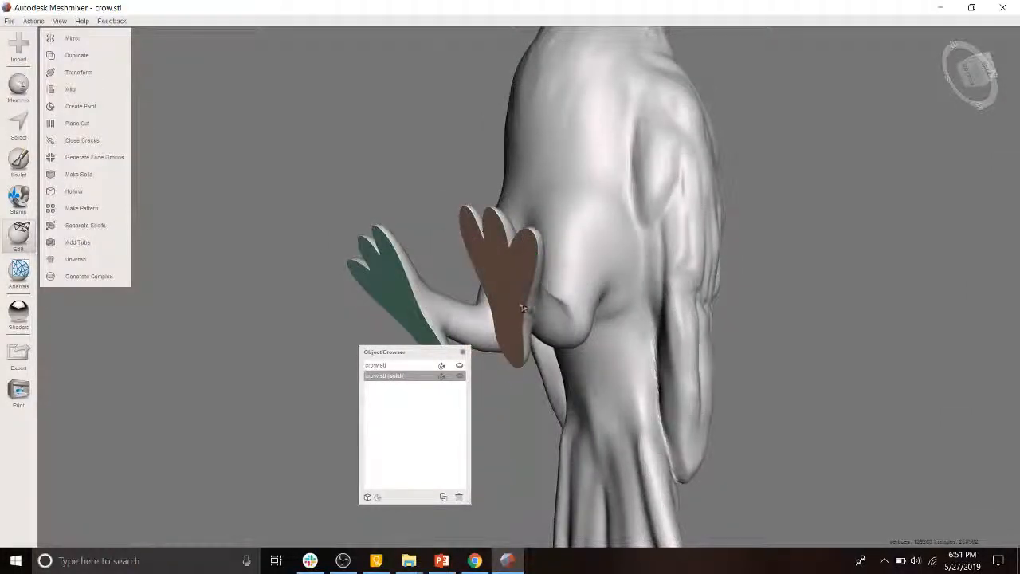
drag(524, 309, 549, 347)
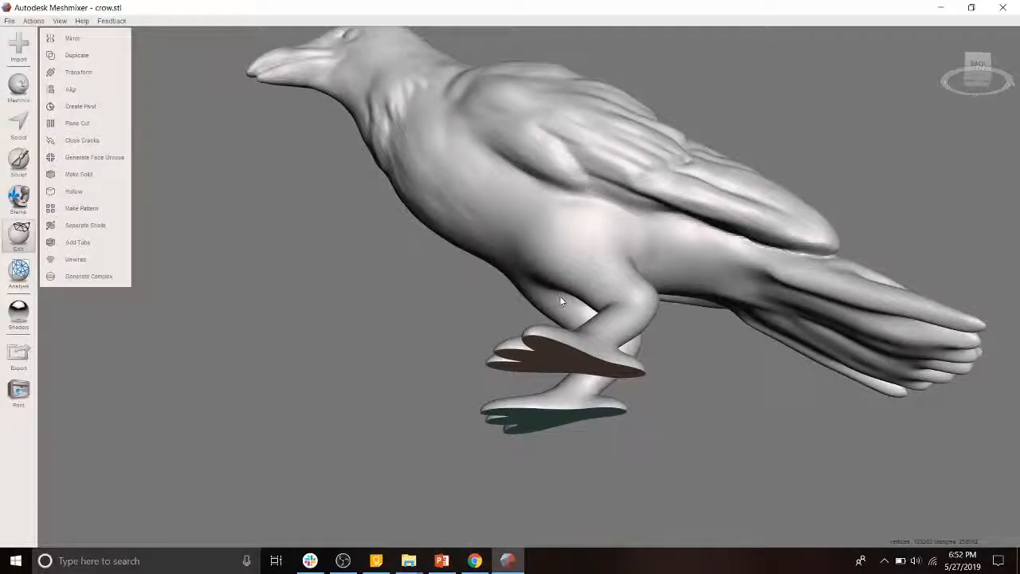
mouse_move(71, 89)
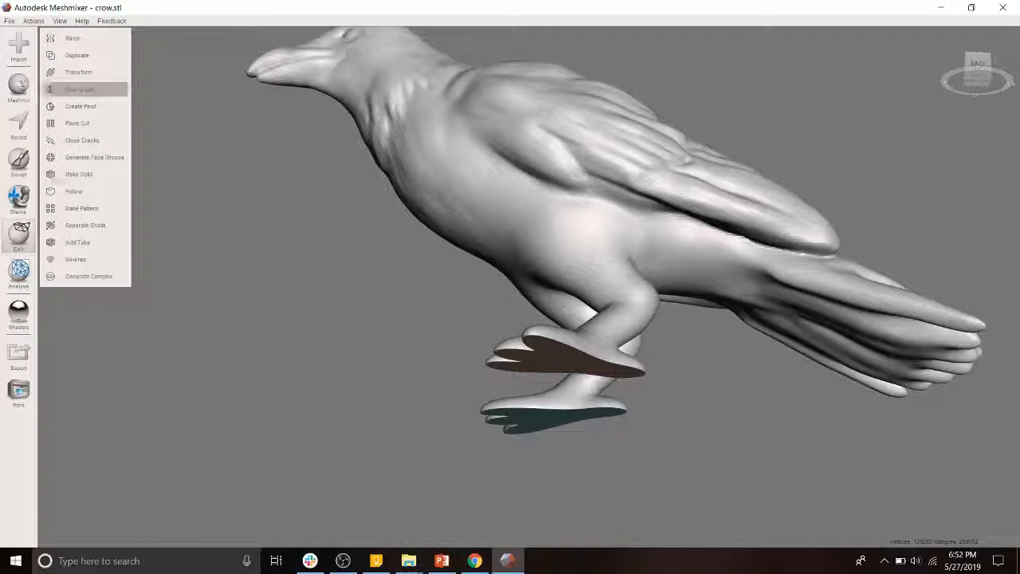